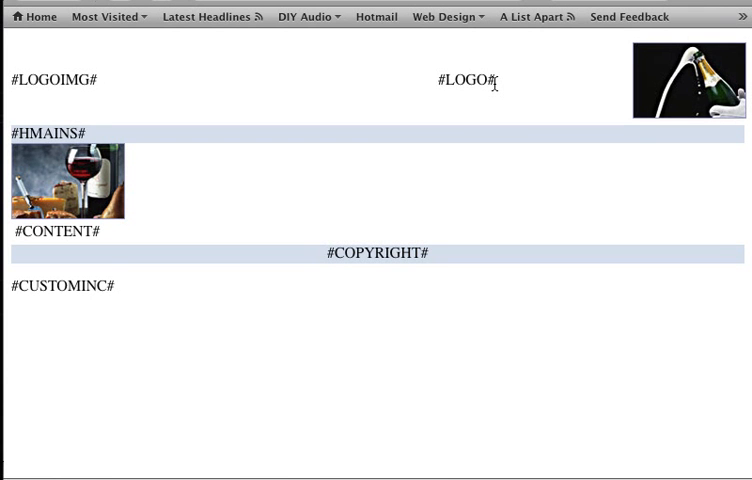
pyautogui.moveTo(65, 134)
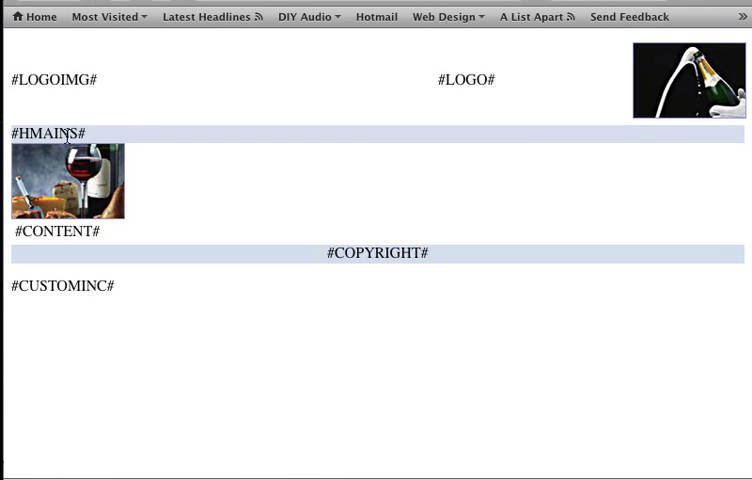
pyautogui.moveTo(90, 141)
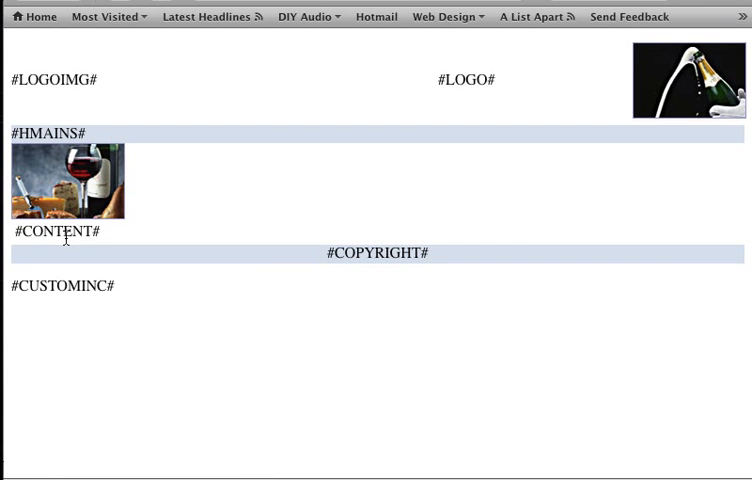
pyautogui.moveTo(205, 403)
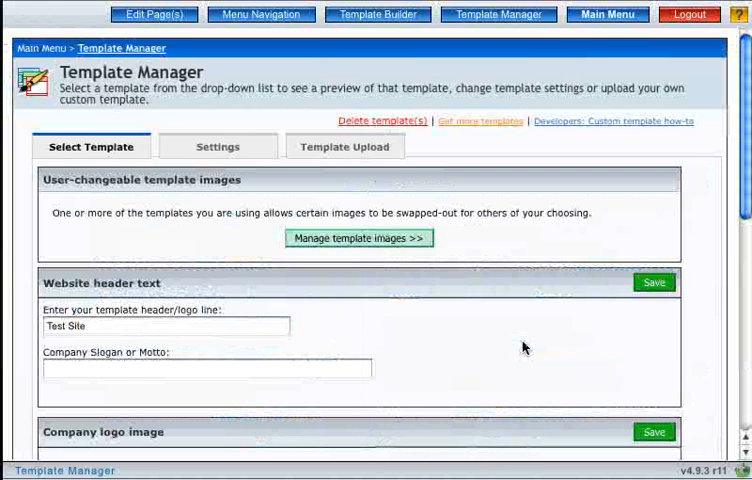
# Select Logo4.jpg as the company logo image and save it.
pyautogui.scroll(-3)
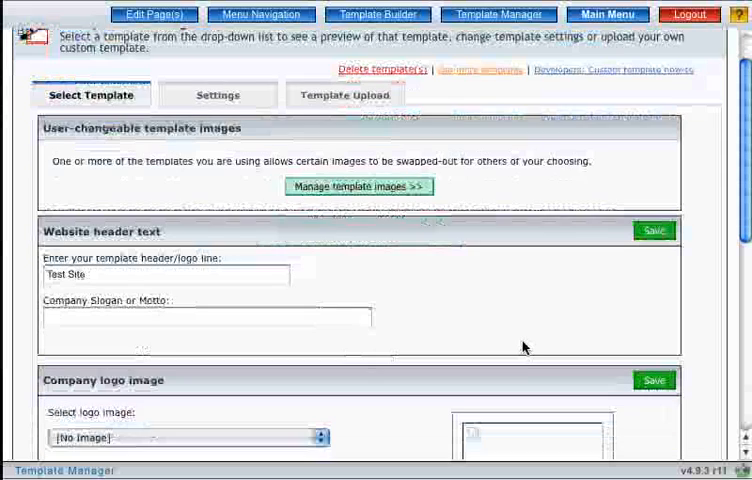
pyautogui.scroll(-3)
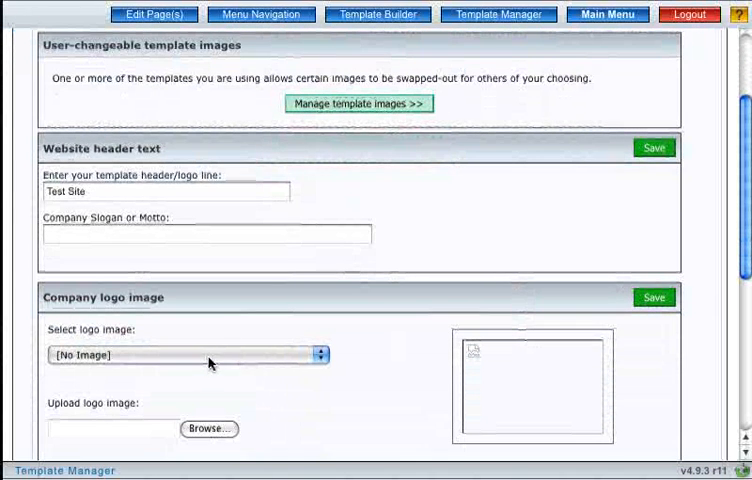
pyautogui.moveTo(141, 343)
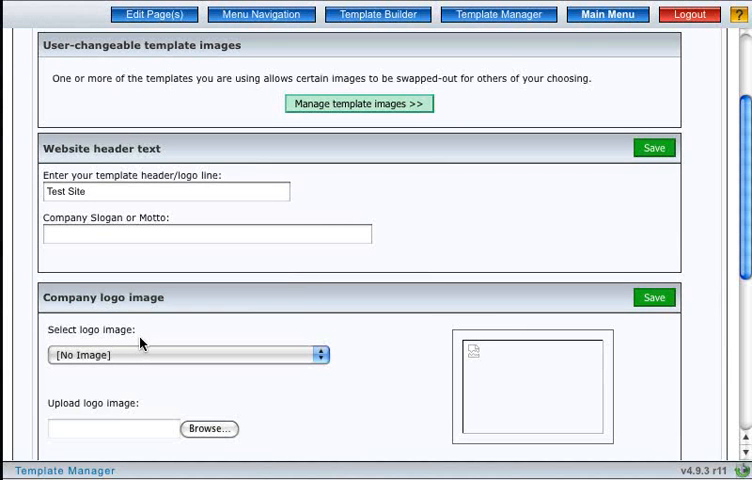
pyautogui.click(186, 354)
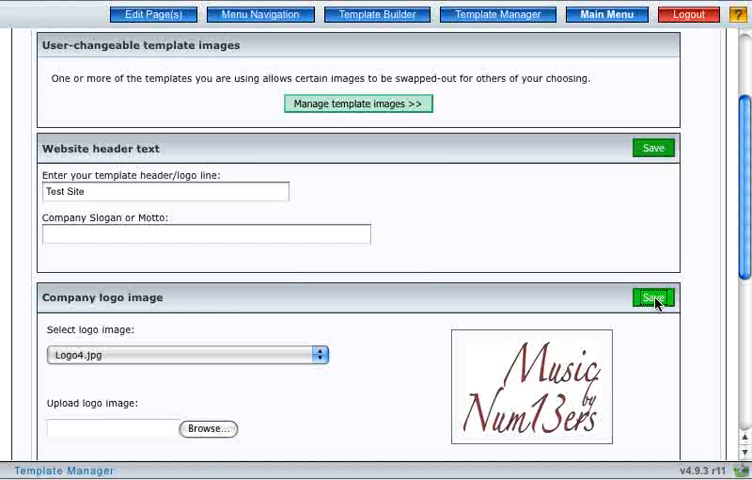
pyautogui.click(652, 300)
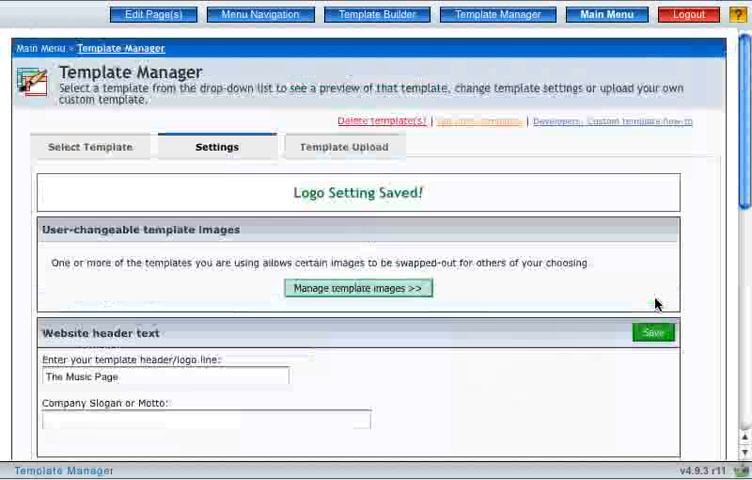
# Replace the header line 'Test Site' with 'The Music Page' and save it.
pyautogui.write('Test Site')
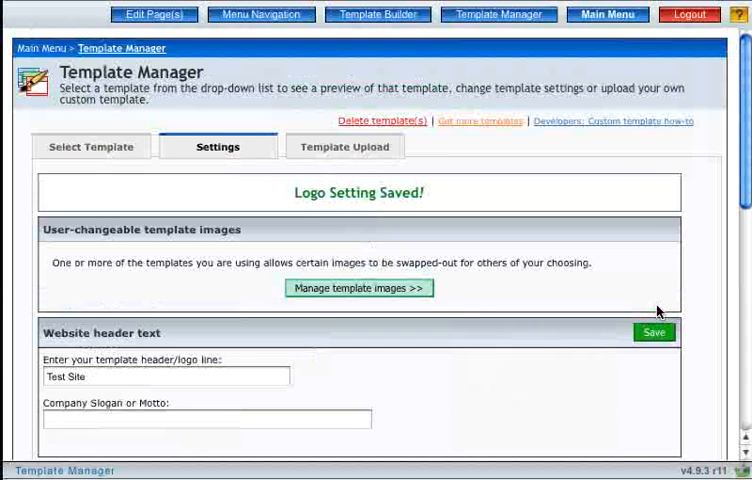
pyautogui.scroll(-3)
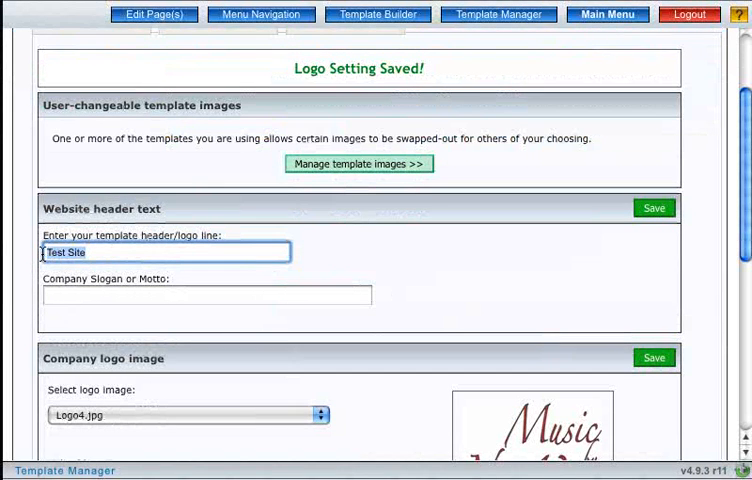
pyautogui.write('The Music')
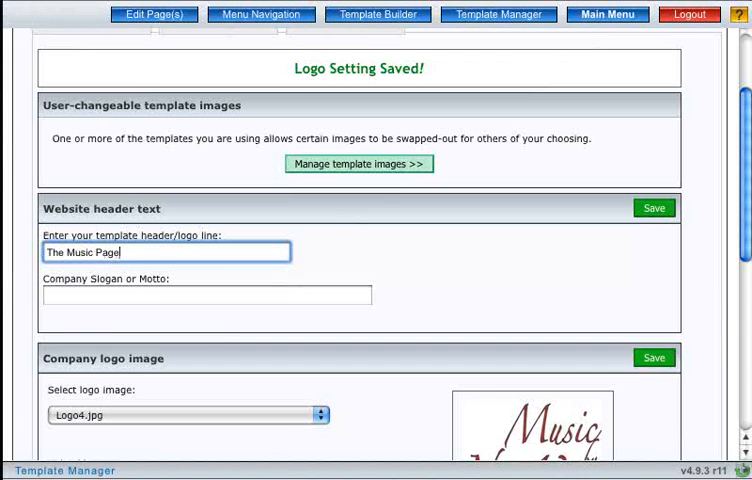
pyautogui.moveTo(196, 364)
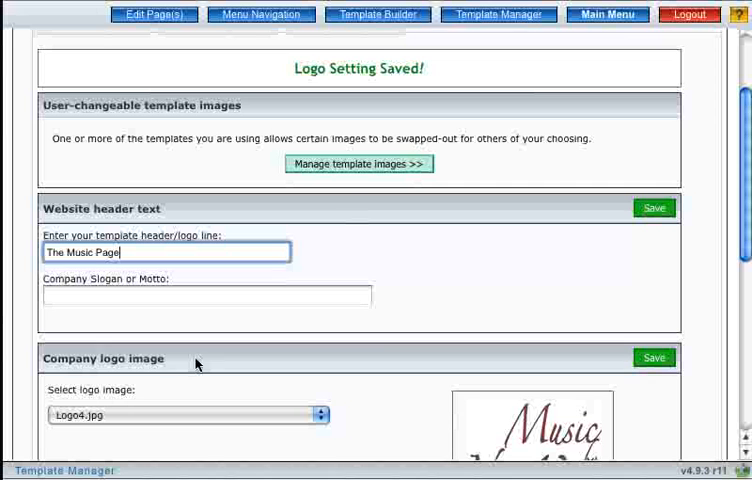
pyautogui.moveTo(646, 219)
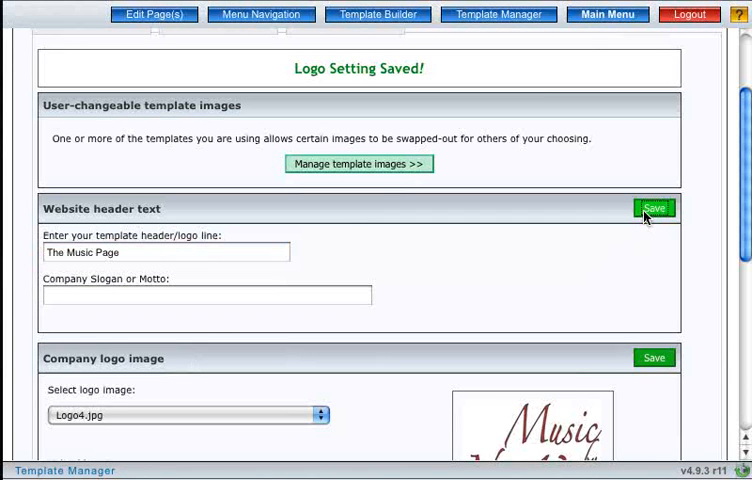
pyautogui.click(656, 208)
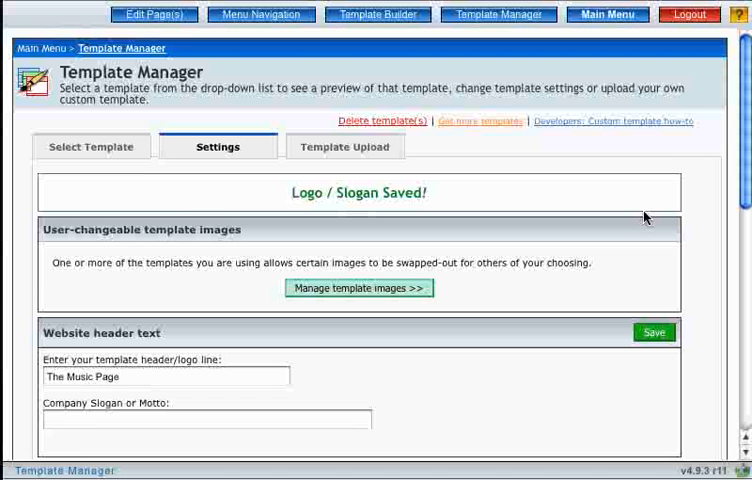
pyautogui.moveTo(270, 345)
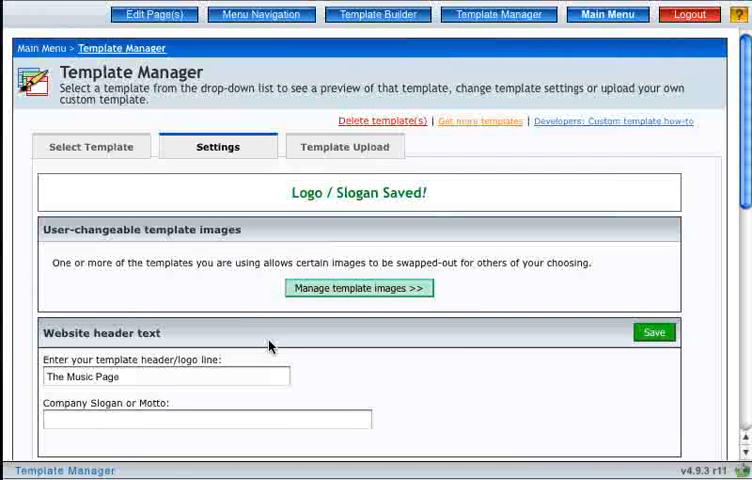
pyautogui.scroll(-3)
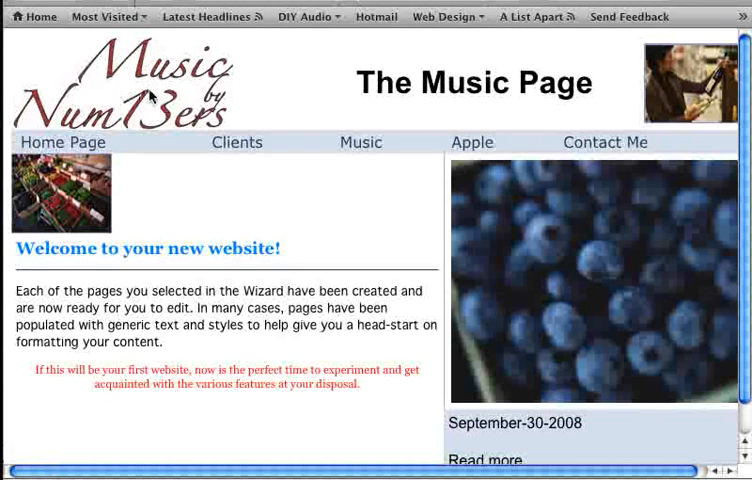
pyautogui.moveTo(533, 117)
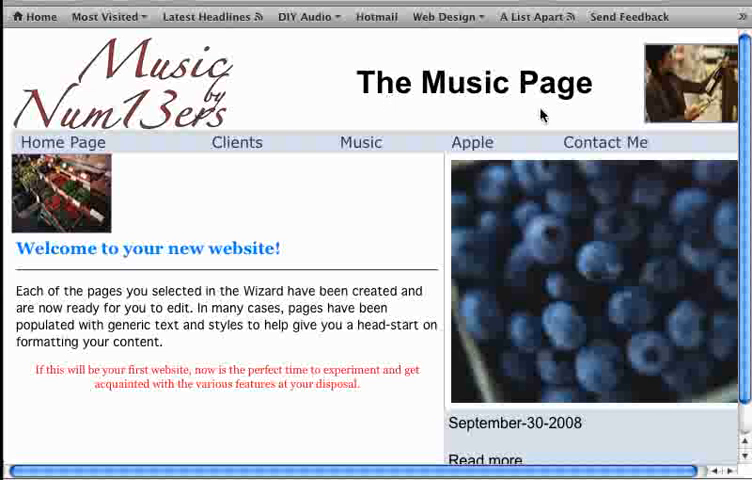